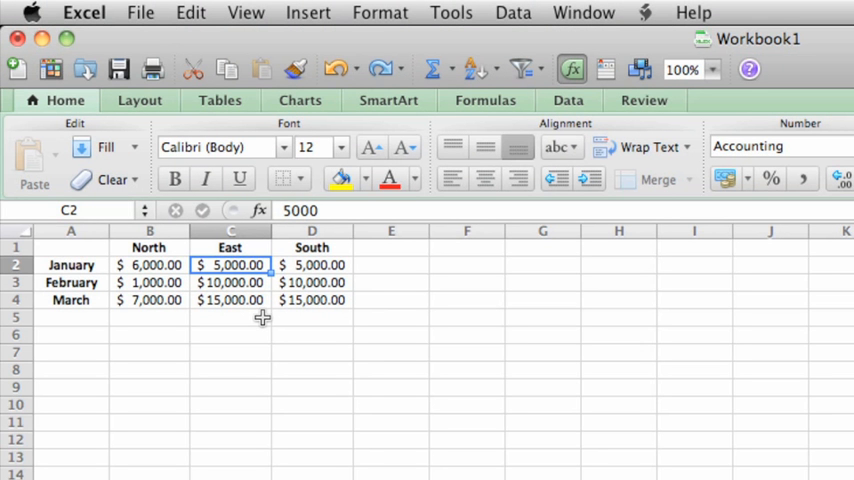
{"action": "mouse_move", "coordinate": [337, 322]}
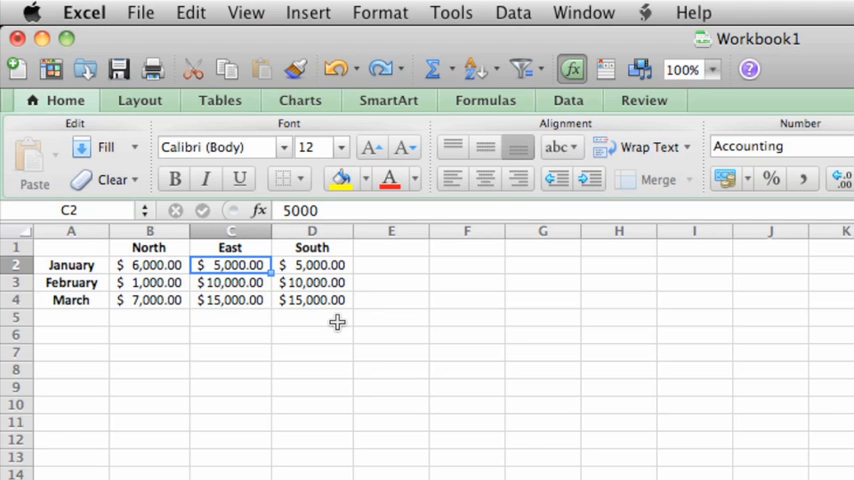
{"action": "mouse_move", "coordinate": [360, 299]}
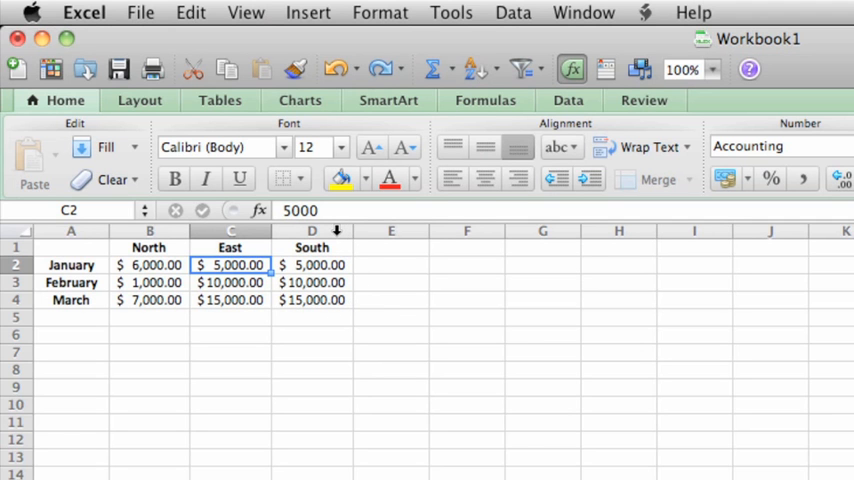
Step: Select the South column (column D) and copy it to the clipboard
{"action": "left_click", "coordinate": [312, 231]}
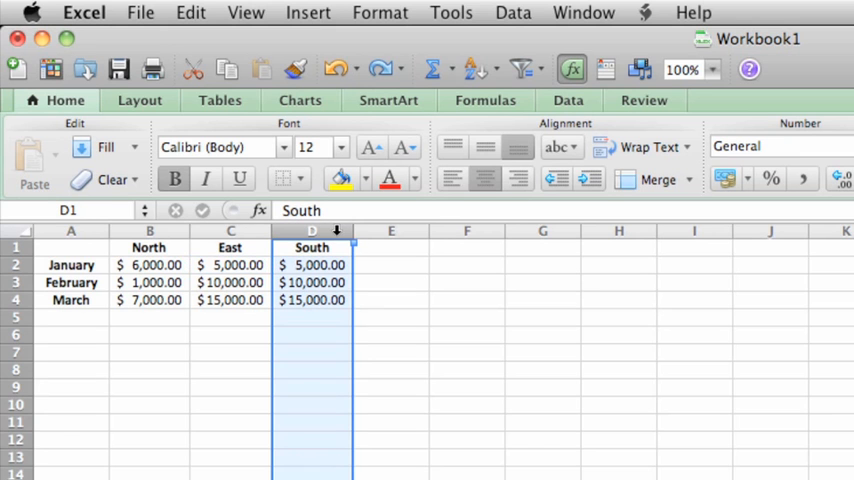
{"action": "mouse_move", "coordinate": [340, 368]}
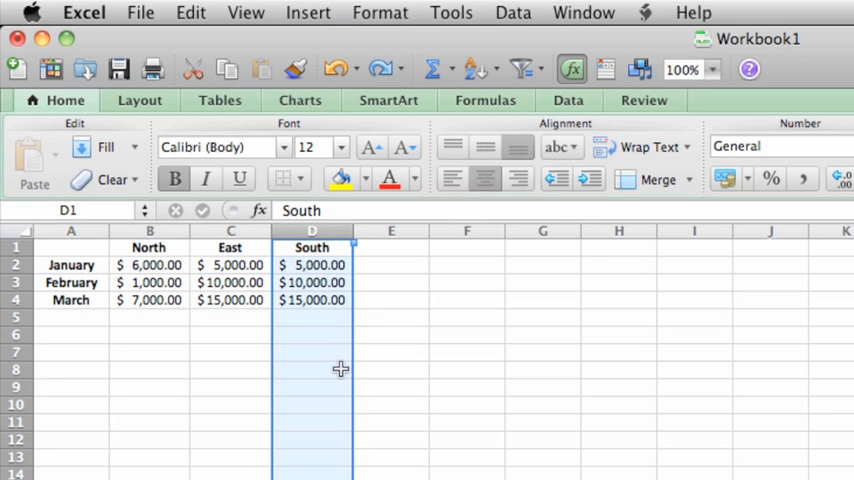
{"action": "mouse_move", "coordinate": [363, 240]}
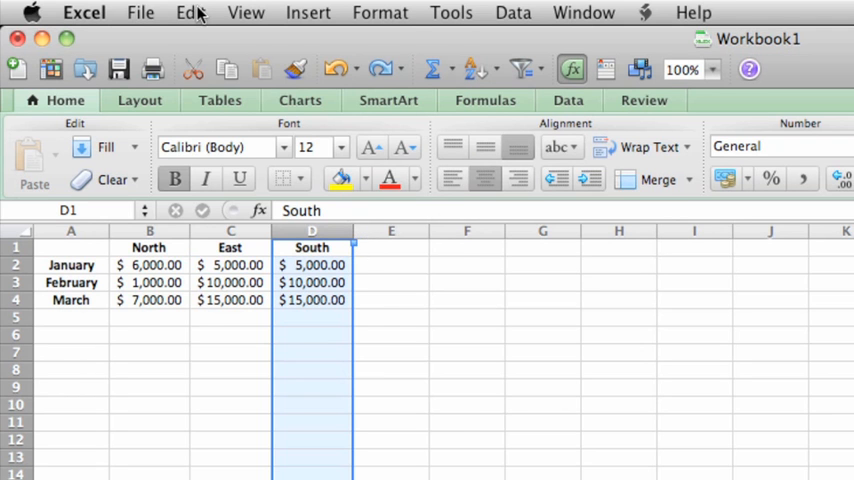
{"action": "left_click", "coordinate": [190, 12]}
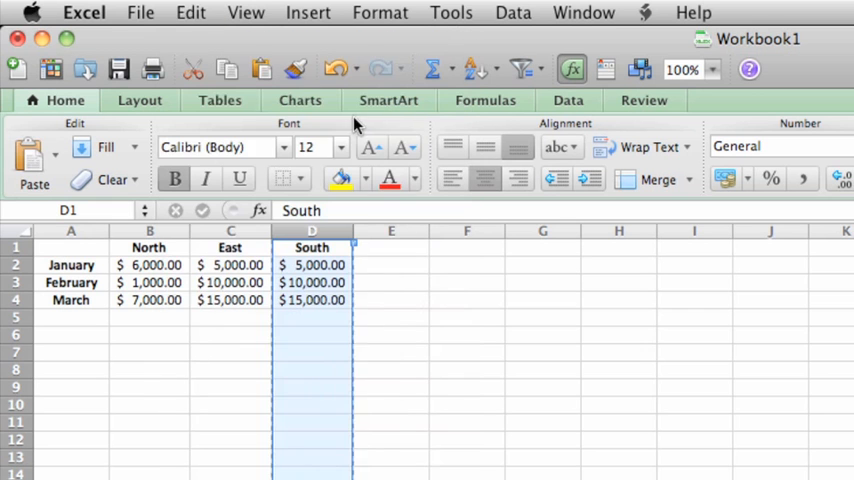
{"action": "mouse_move", "coordinate": [355, 351]}
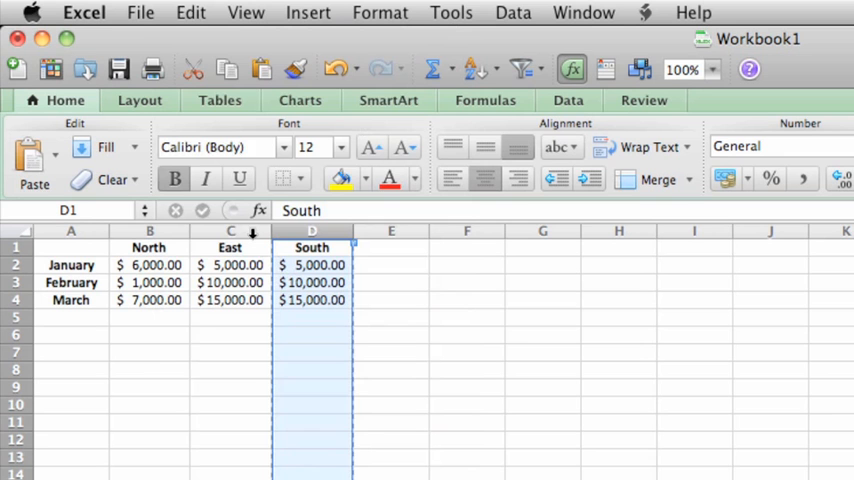
Step: Insert the copied South cells before column C so the table reads North, South, East, South
{"action": "right_click", "coordinate": [230, 246]}
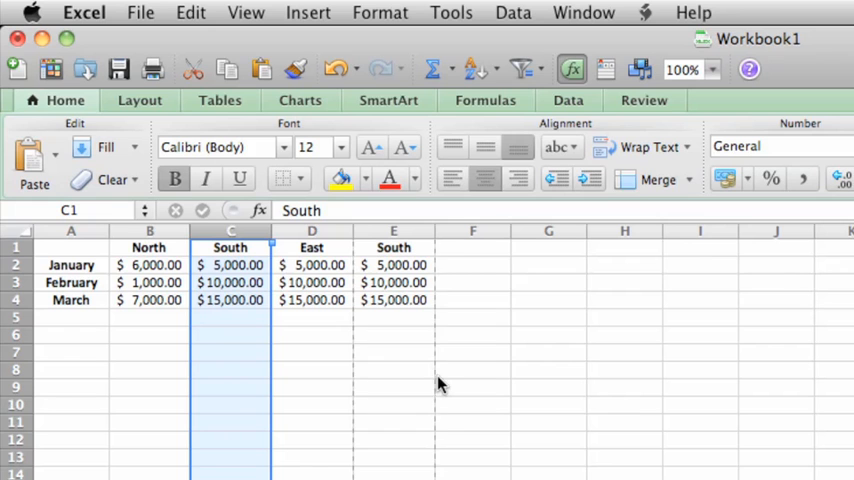
{"action": "mouse_move", "coordinate": [231, 325]}
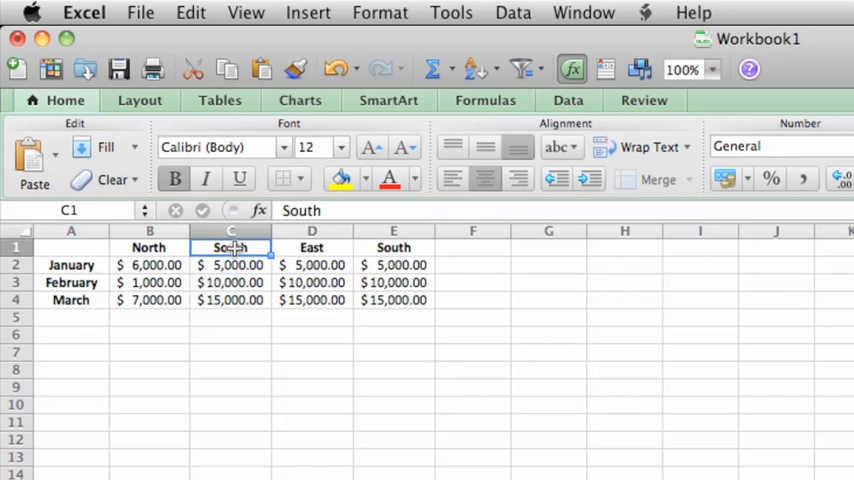
Step: Rename the inserted column's header in C1 from South to Northwest Region
{"action": "type", "text": "North"}
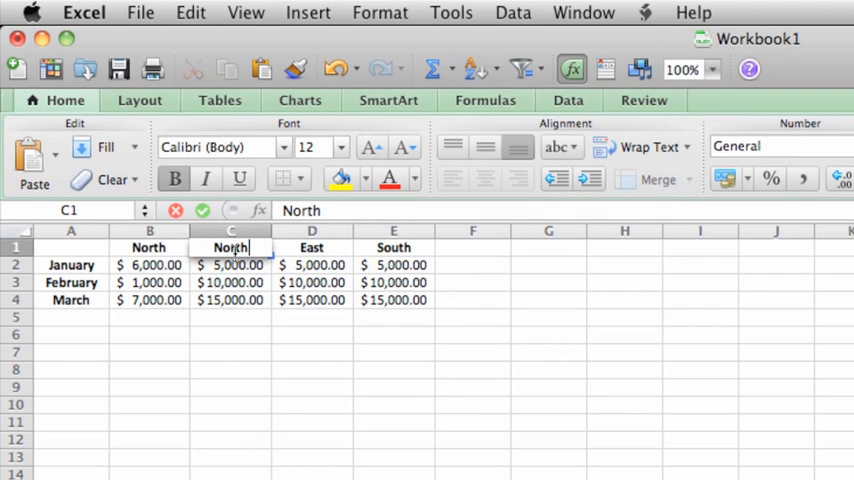
{"action": "type", "text": "Northwest Region"}
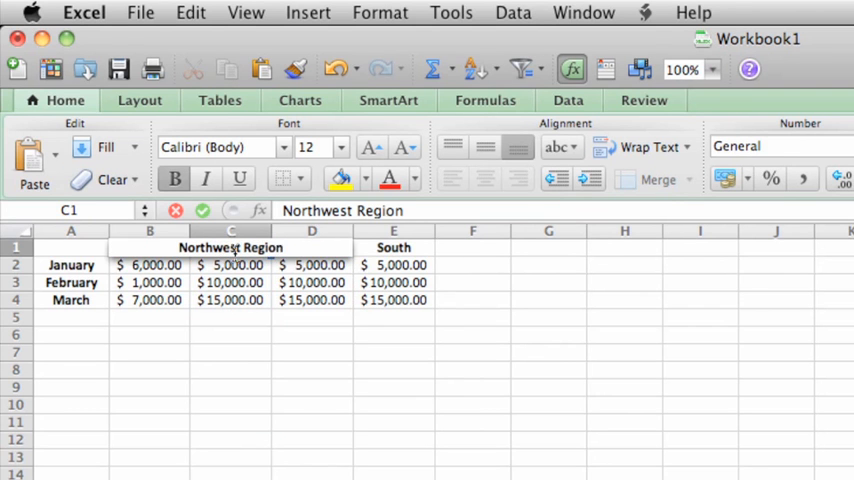
{"action": "left_click", "coordinate": [231, 265]}
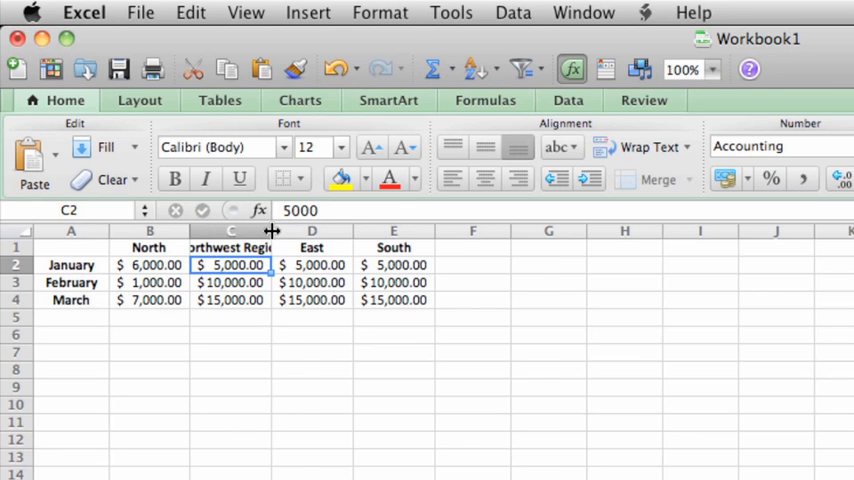
Step: Widen column C by its header border, then drag it back narrower so the heading is cut off
{"action": "left_click_drag", "start_coordinate": [271, 231], "coordinate": [302, 231]}
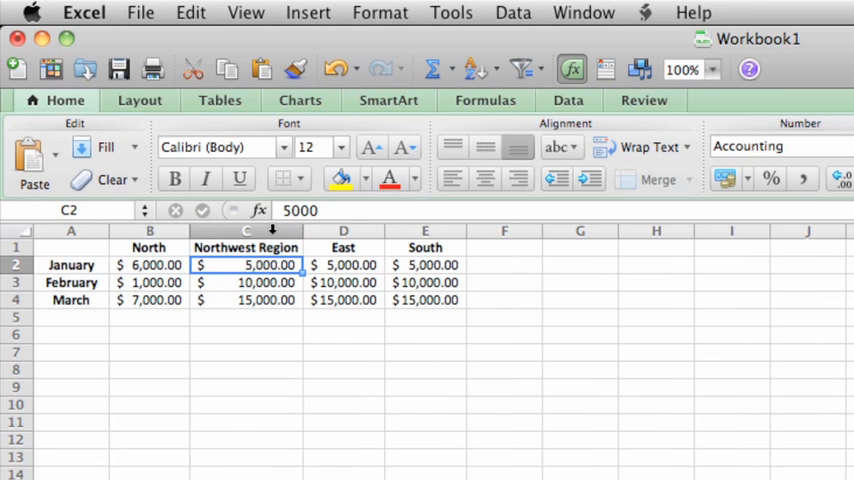
{"action": "mouse_move", "coordinate": [300, 233]}
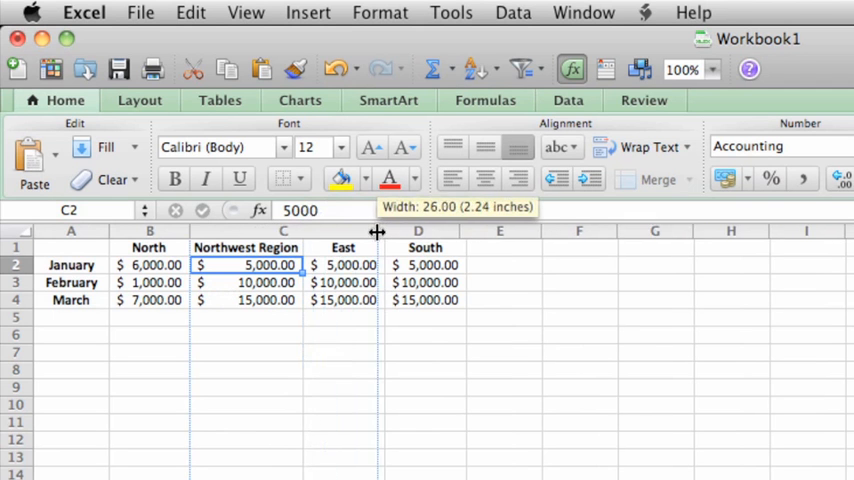
{"action": "left_click_drag", "start_coordinate": [377, 231], "coordinate": [331, 231]}
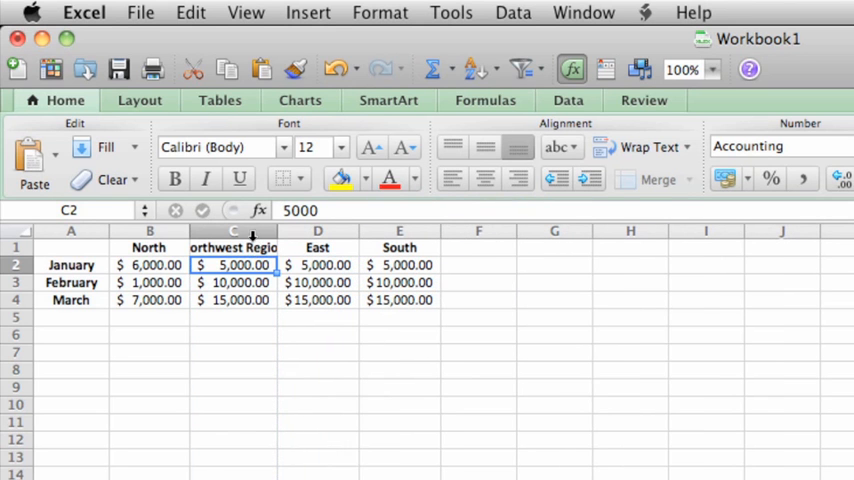
Step: Apply Wrap Text to column C so Northwest Region shows on two lines
{"action": "left_click", "coordinate": [234, 231]}
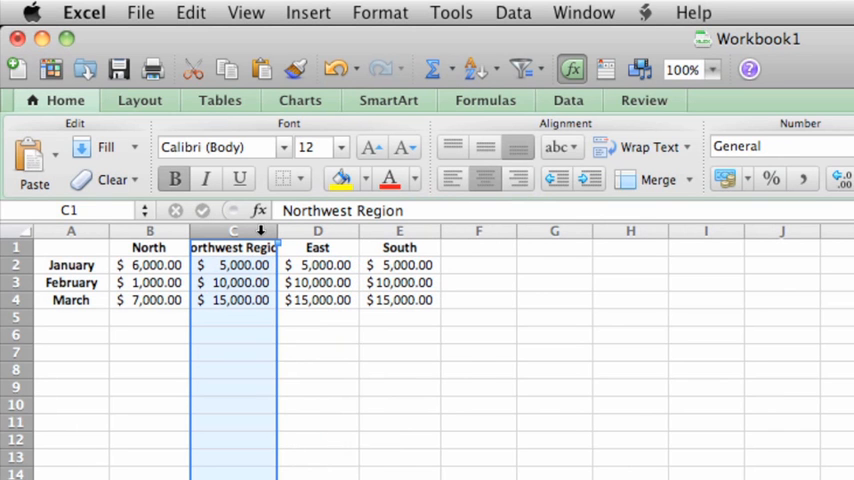
{"action": "mouse_move", "coordinate": [642, 147]}
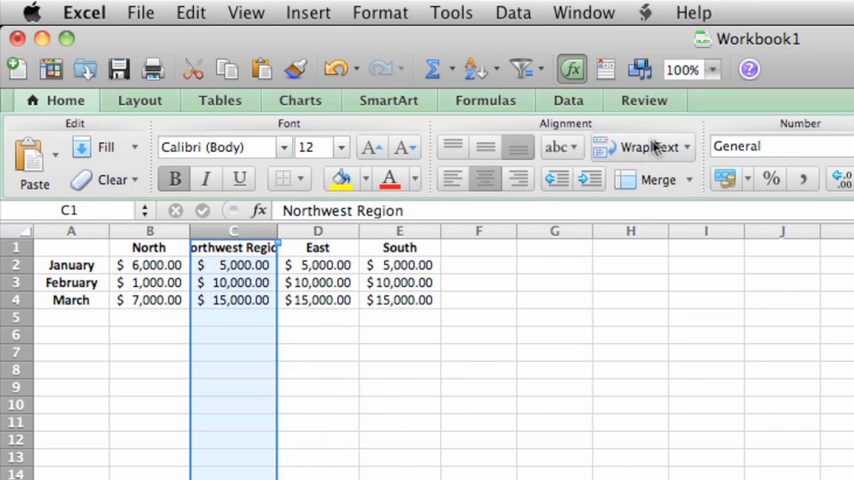
{"action": "left_click", "coordinate": [686, 146]}
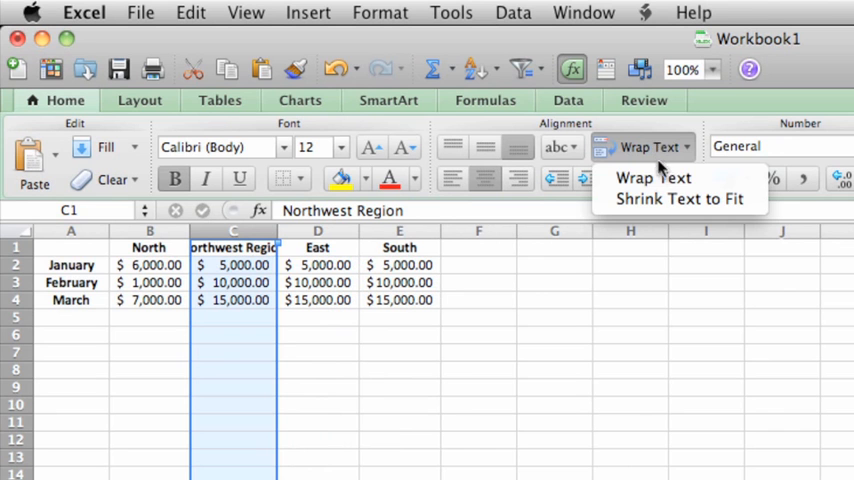
{"action": "left_click", "coordinate": [653, 177]}
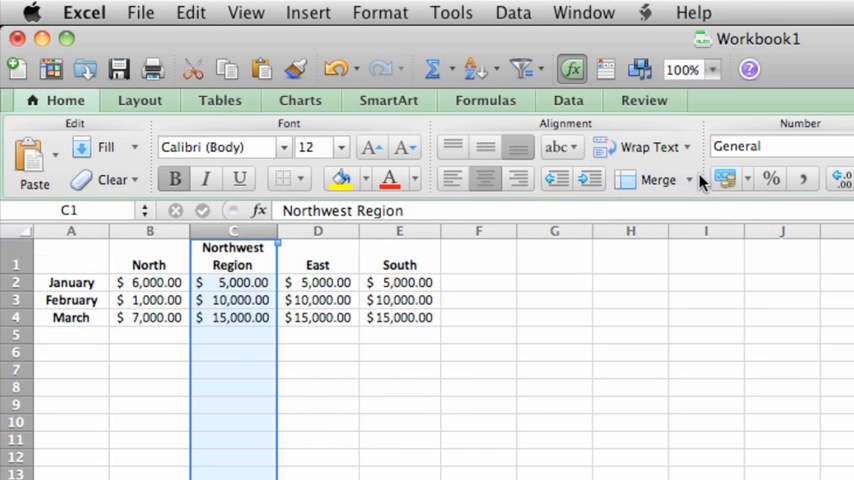
{"action": "mouse_move", "coordinate": [281, 231]}
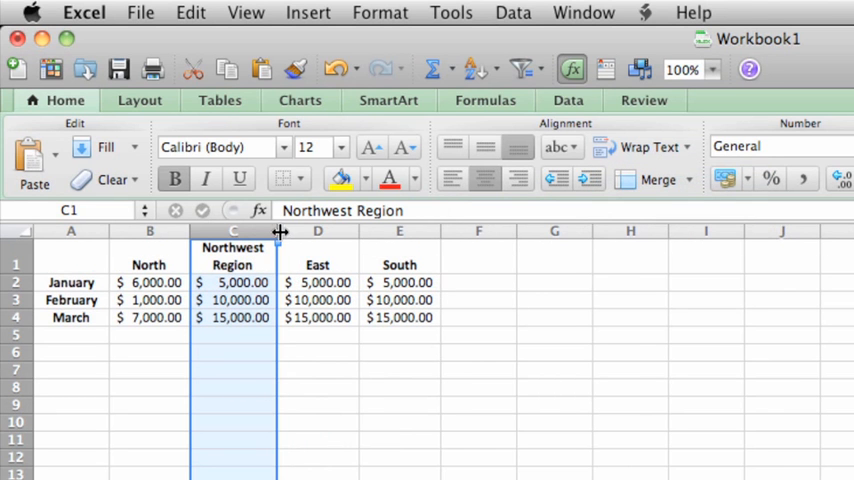
Step: Adjust column C's width until every dollar amount displays in full with the heading wrapped
{"action": "left_click_drag", "start_coordinate": [280, 231], "coordinate": [258, 231]}
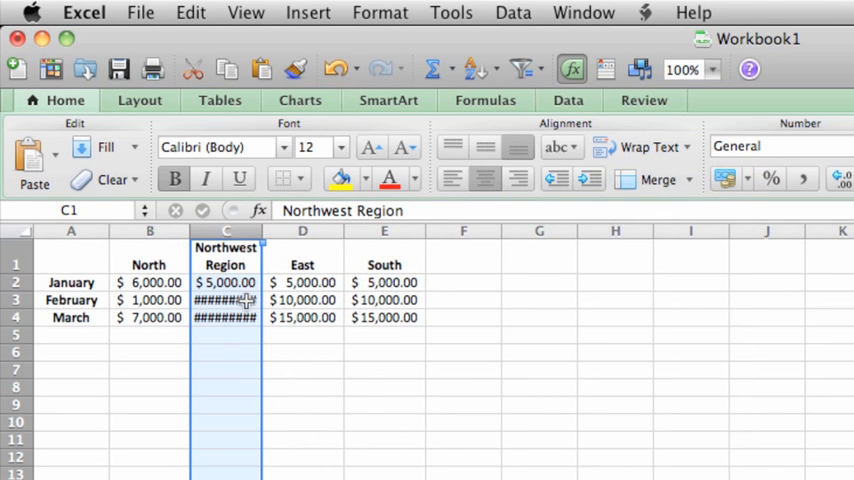
{"action": "mouse_move", "coordinate": [263, 238]}
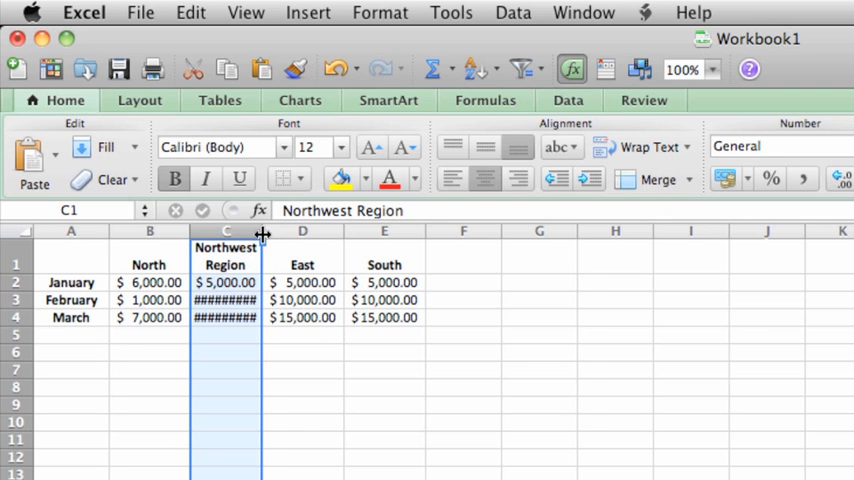
{"action": "left_click_drag", "start_coordinate": [263, 231], "coordinate": [283, 231]}
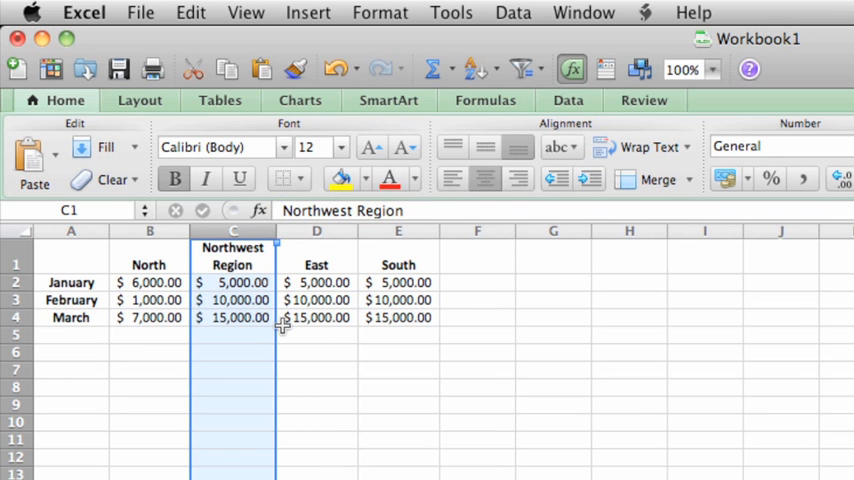